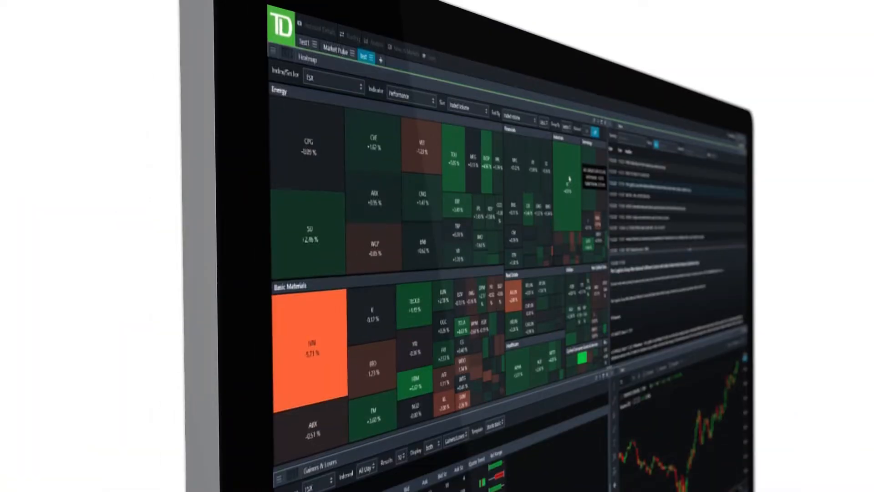
# - Open the Advanced Dashboard overview page from the WebBroker top navigation bar
pyautogui.scroll(-3)
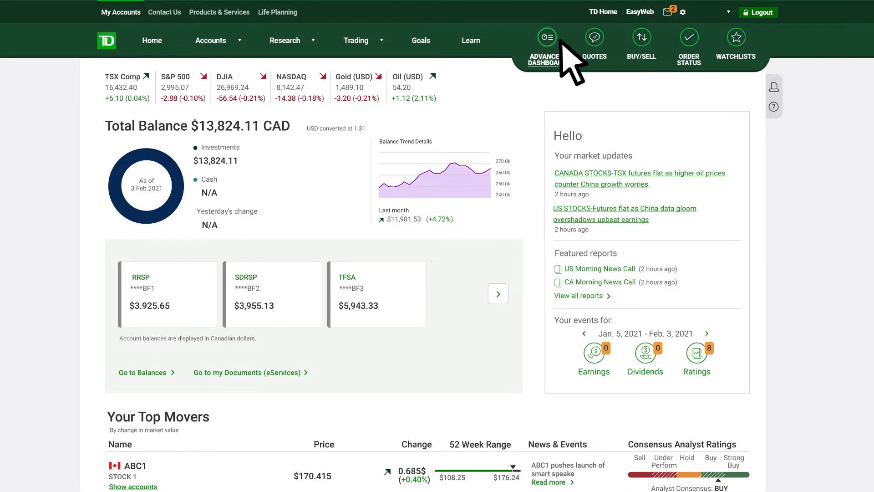
pyautogui.click(546, 37)
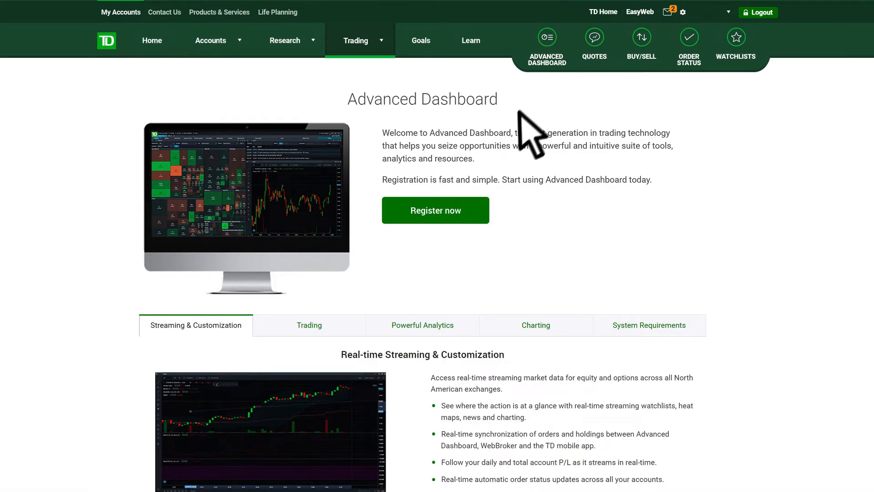
pyautogui.click(436, 211)
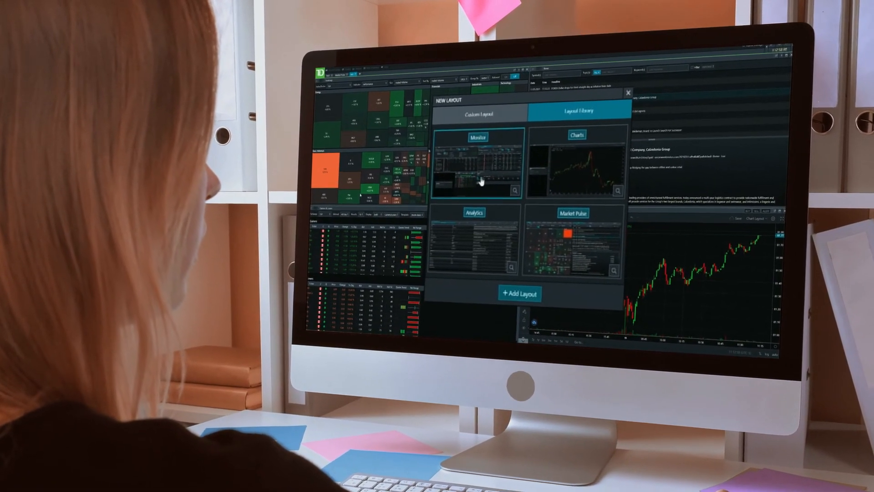
# - Choose Custom Layout with the Desktop layout type in the New Layout dialog
pyautogui.click(481, 113)
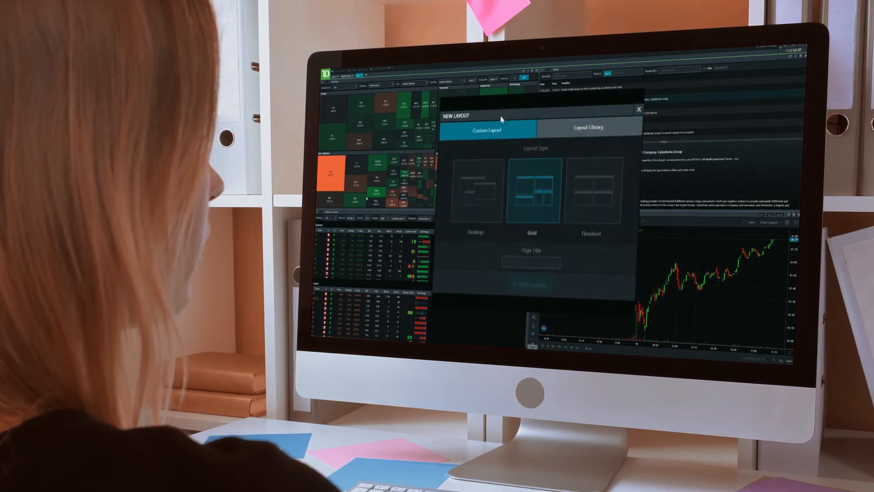
pyautogui.click(476, 192)
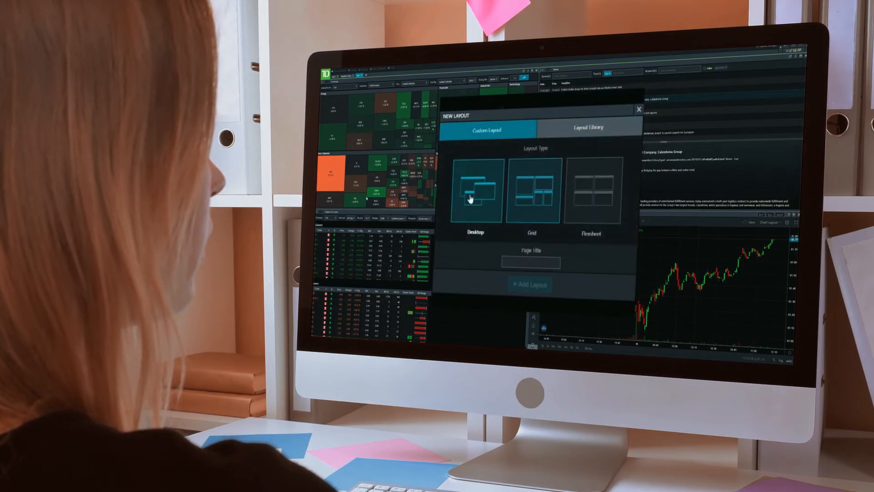